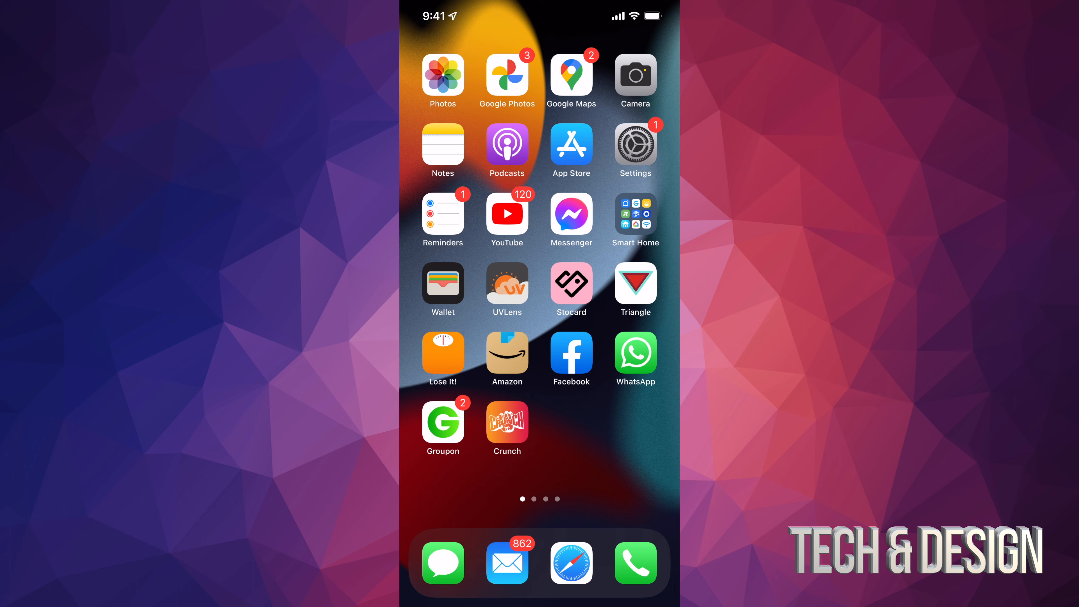
Launch Settings from the home screen.
left_click(634, 145)
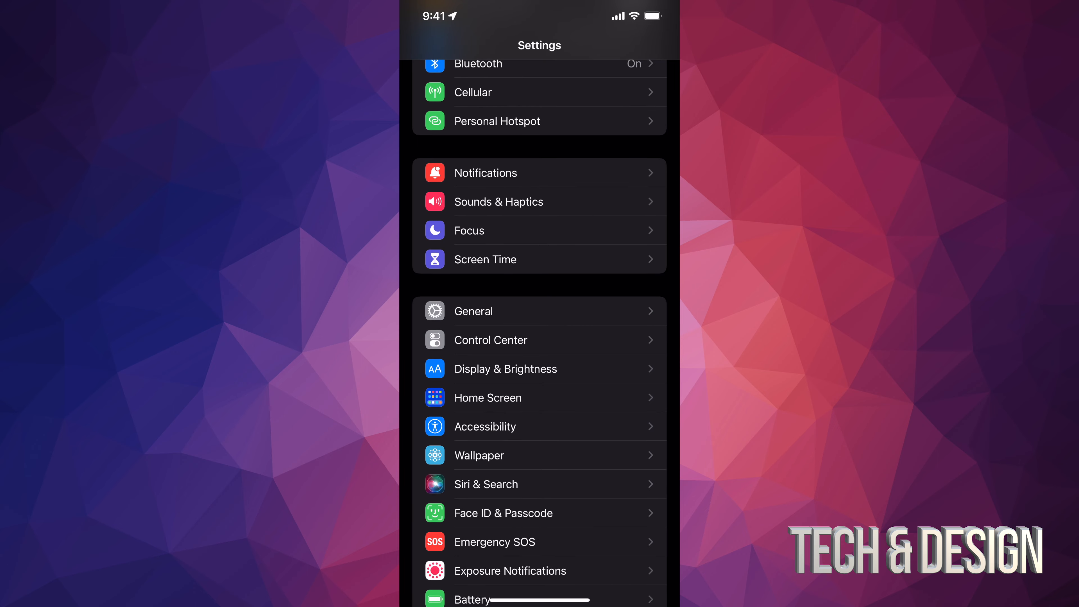
Scroll the Settings list to reach the Apple ID banner and the iCloud page.
scroll("down", 3)
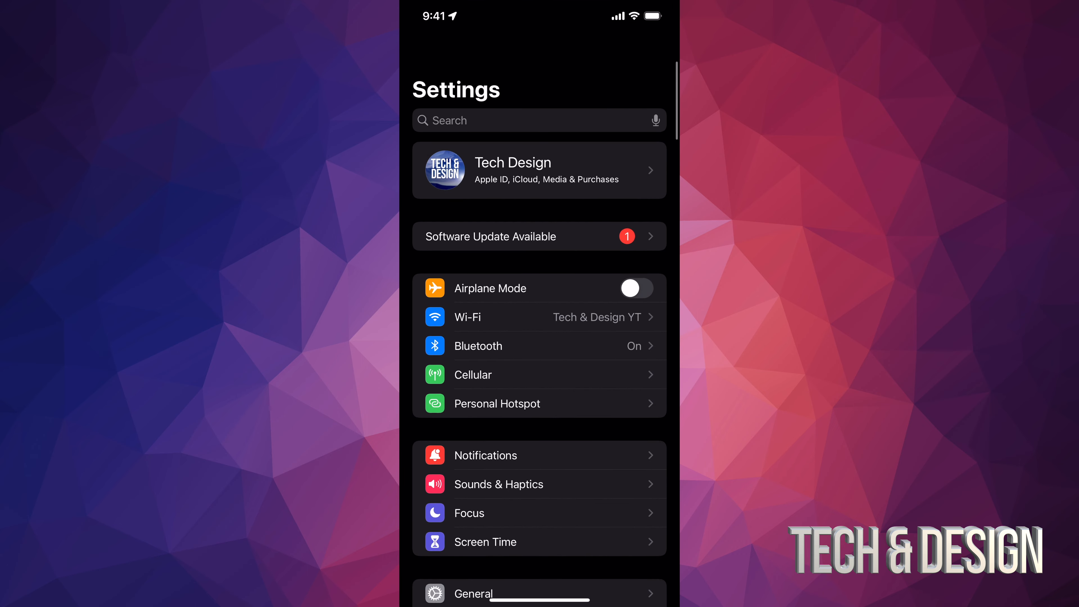
scroll("up", 3)
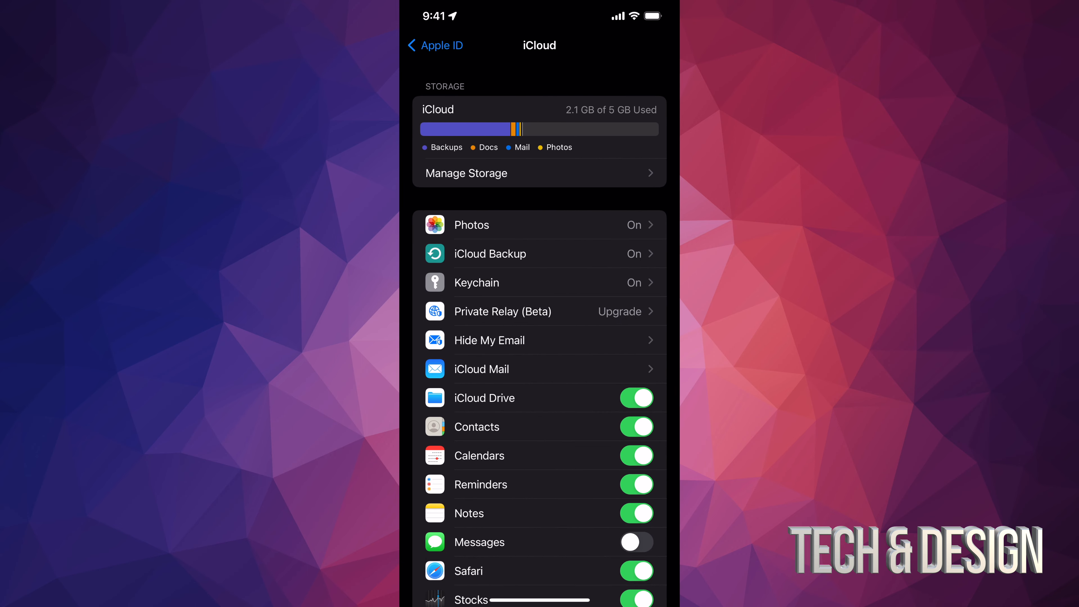
Enter iCloud Backup and start a manual Back Up Now.
left_click(489, 253)
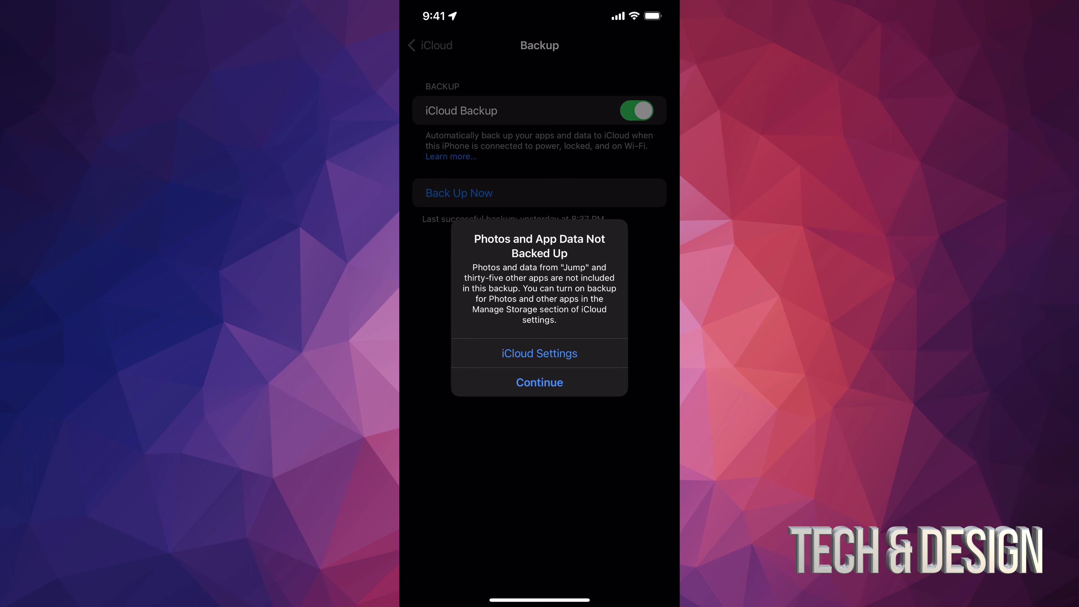
Continue the backup past the warning until it reads 8:40 AM, then return to iCloud.
left_click(539, 383)
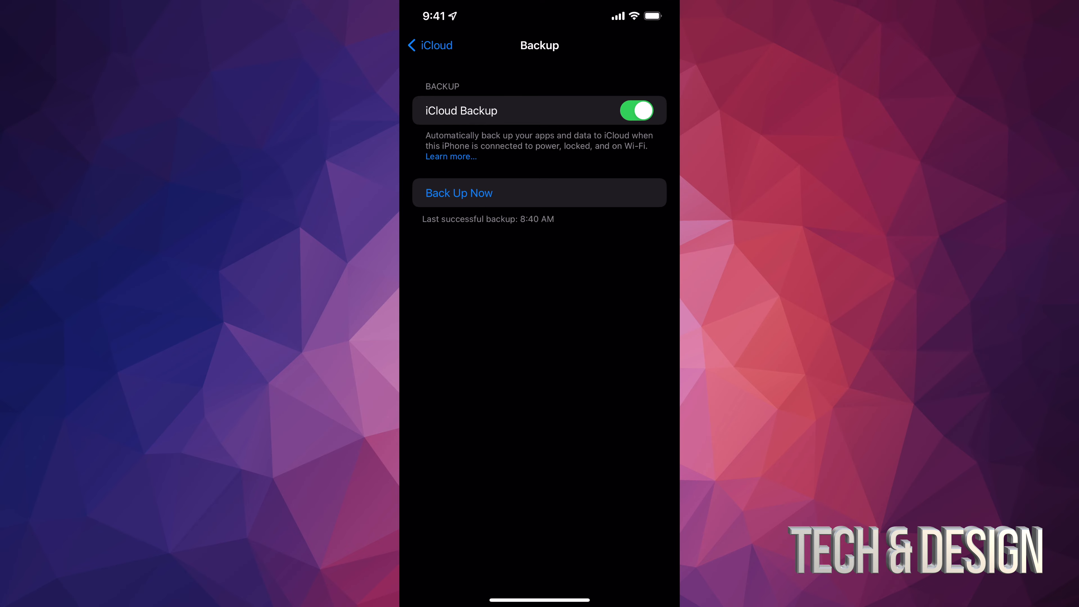
left_click(429, 45)
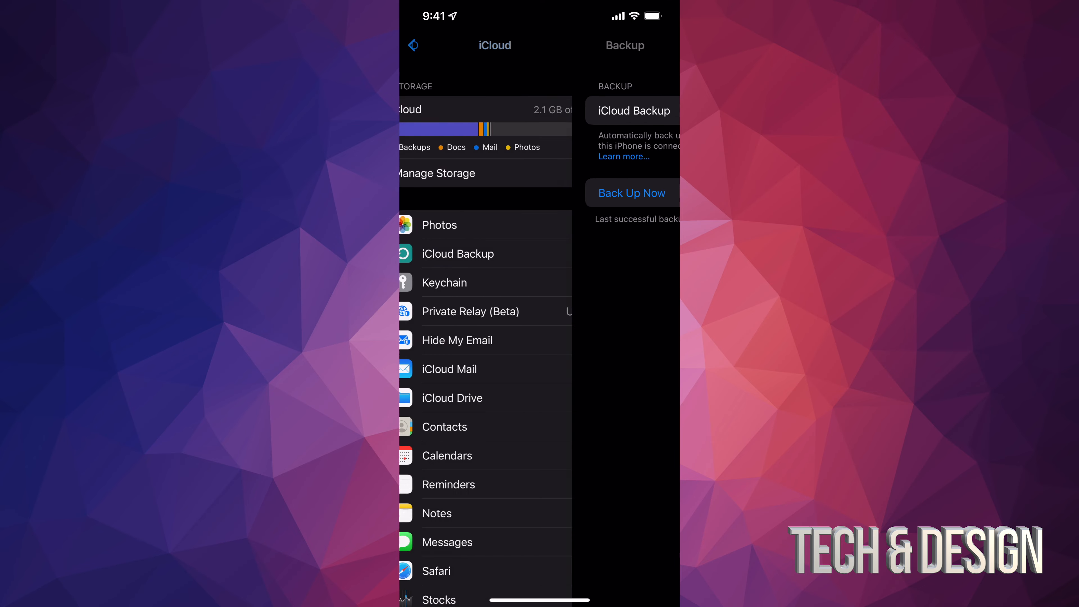
Return to the main Settings list and reach Software Update to download iOS 15.6.
left_click(413, 46)
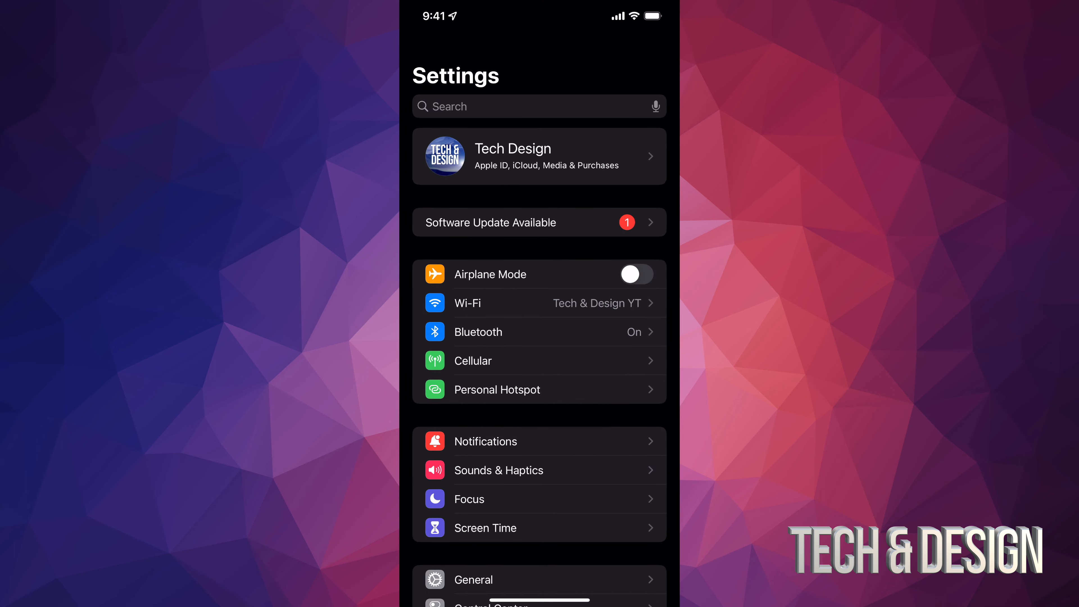
scroll("down", 3)
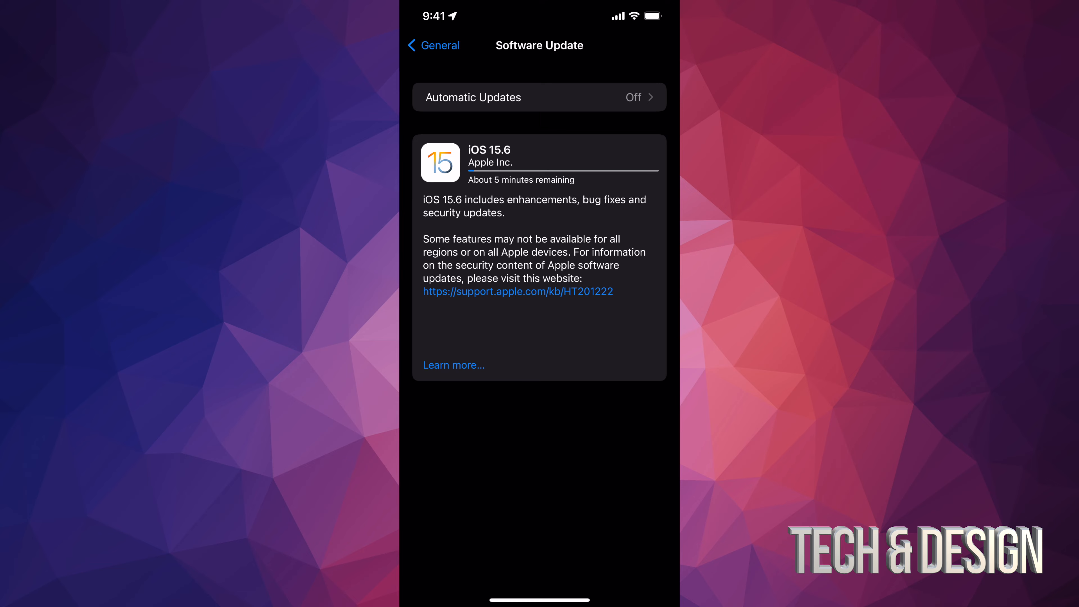
left_click(454, 364)
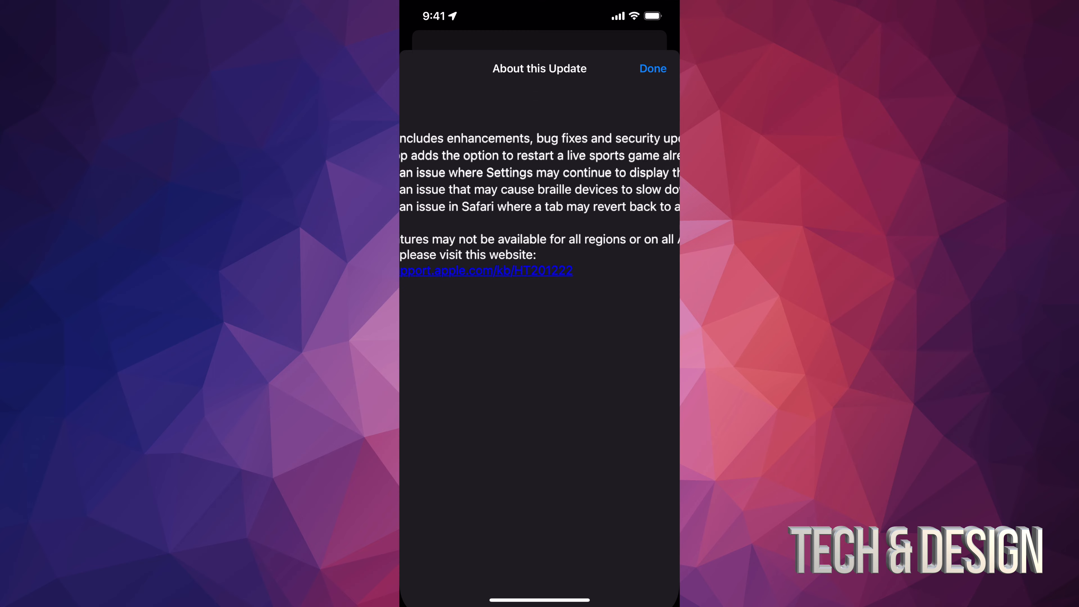
left_click(652, 68)
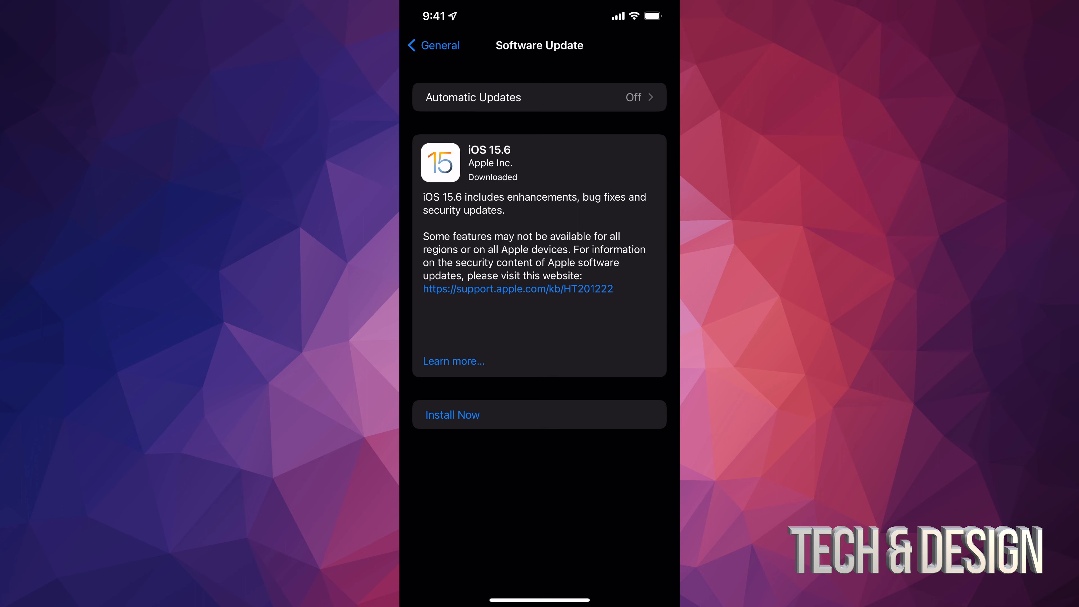
Begin installing the downloaded iOS 15.6 update with Install Now.
left_click(452, 414)
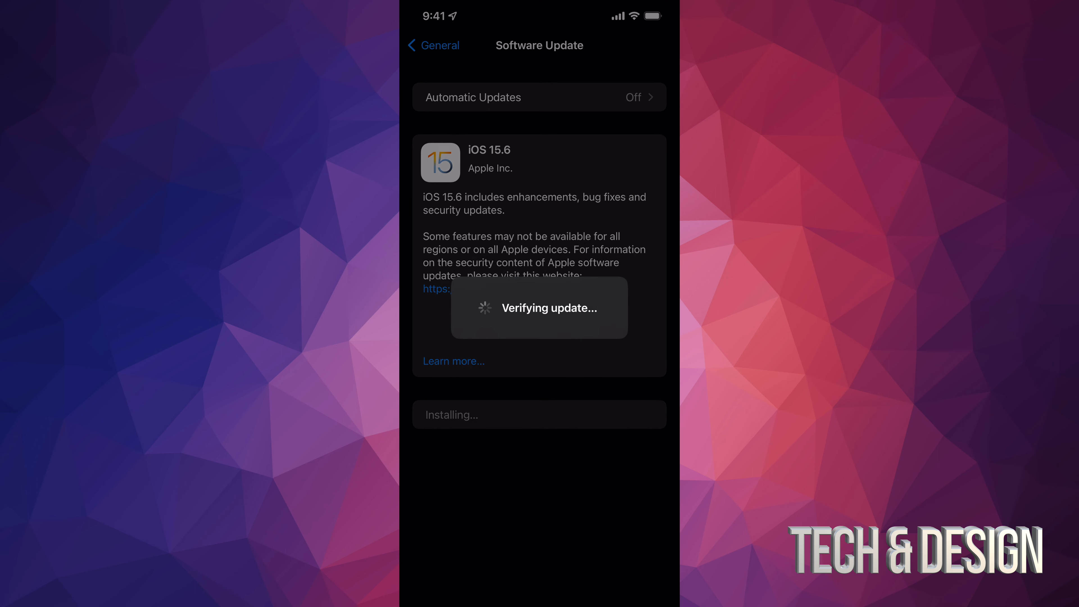